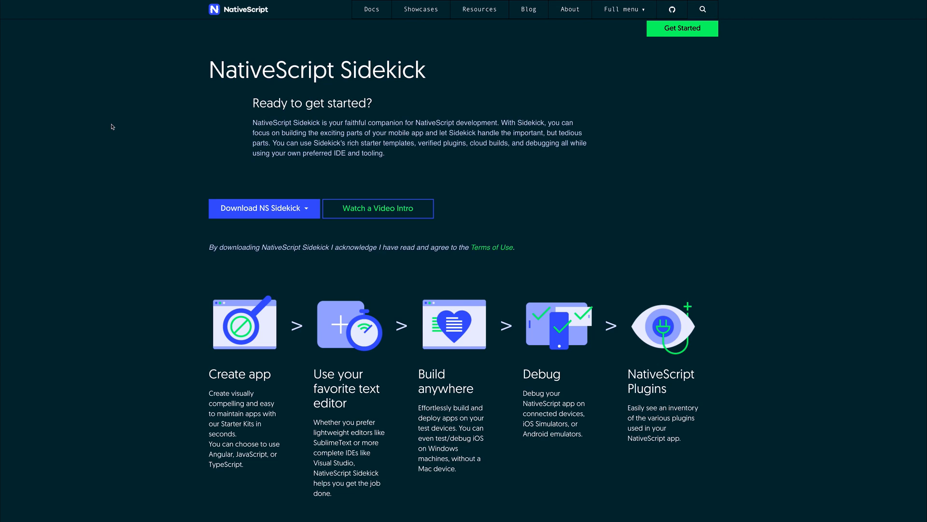
mouse_move(140, 188)
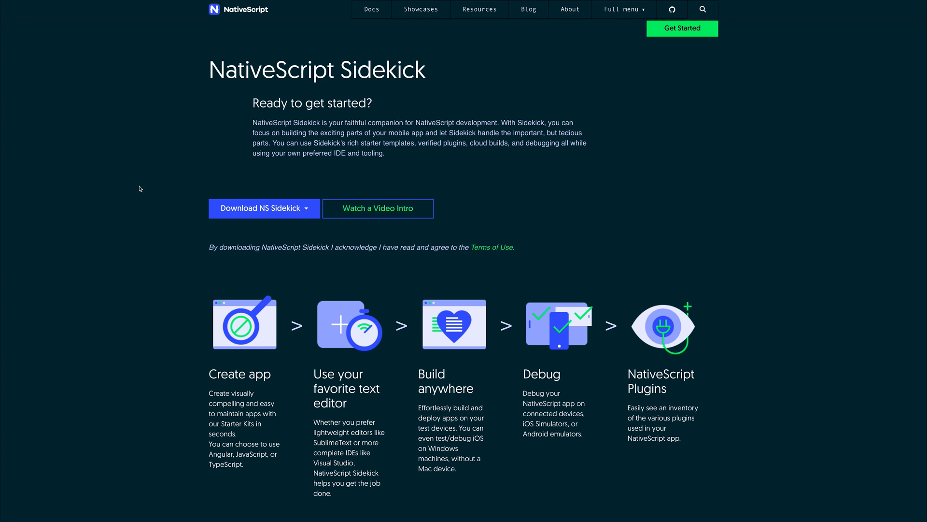
Scroll to the Download NS Sidekick dropdown and choose the macOS installer.
scroll("down", 3)
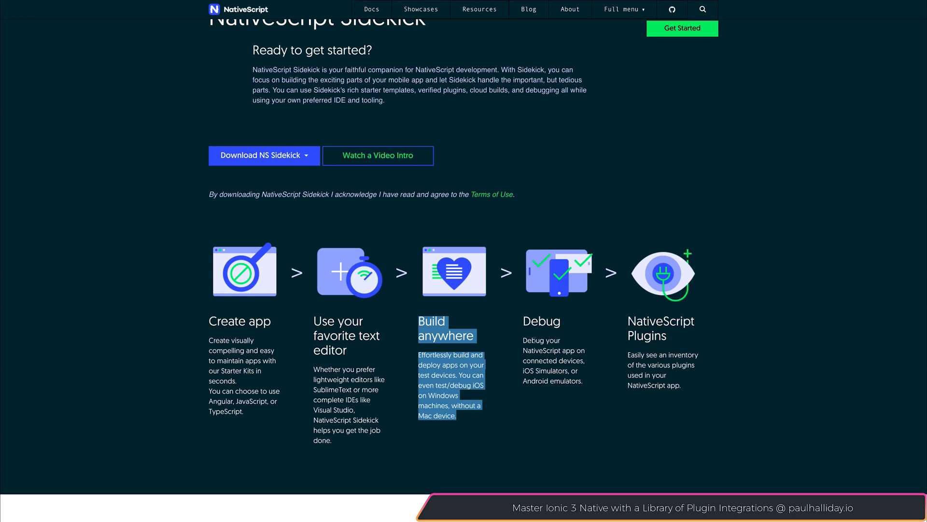
scroll("down", 3)
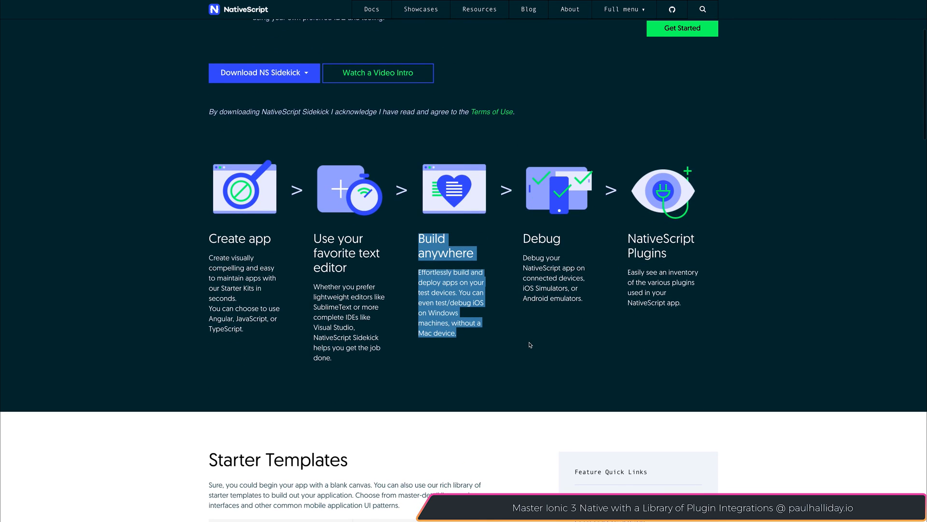
scroll("down", 3)
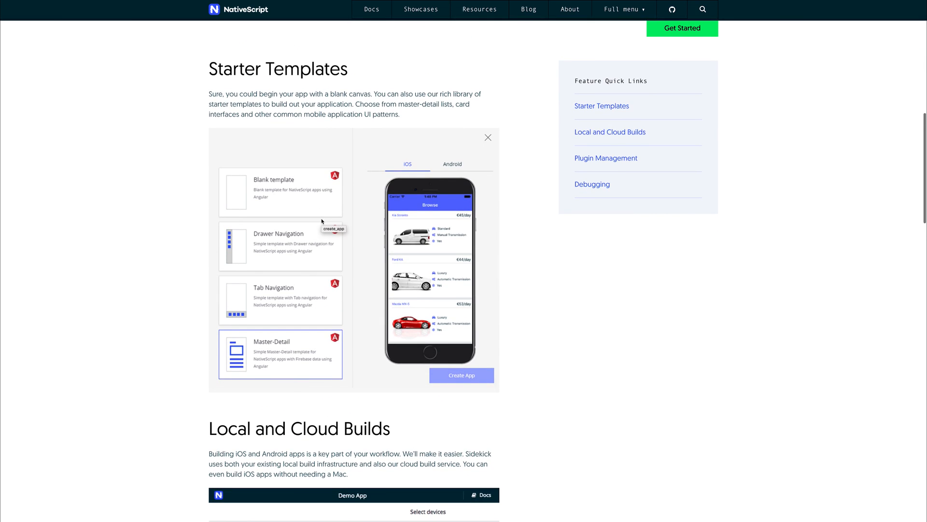
scroll("down", 3)
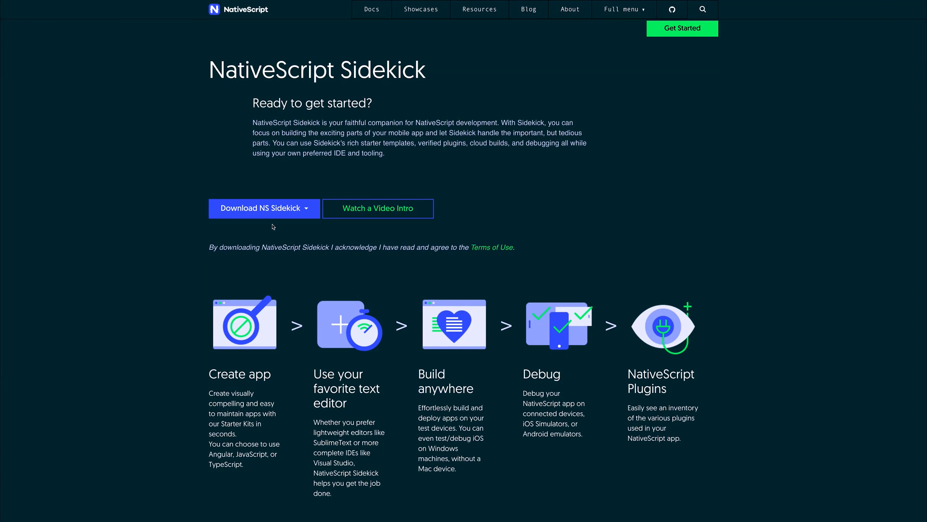
left_click(264, 209)
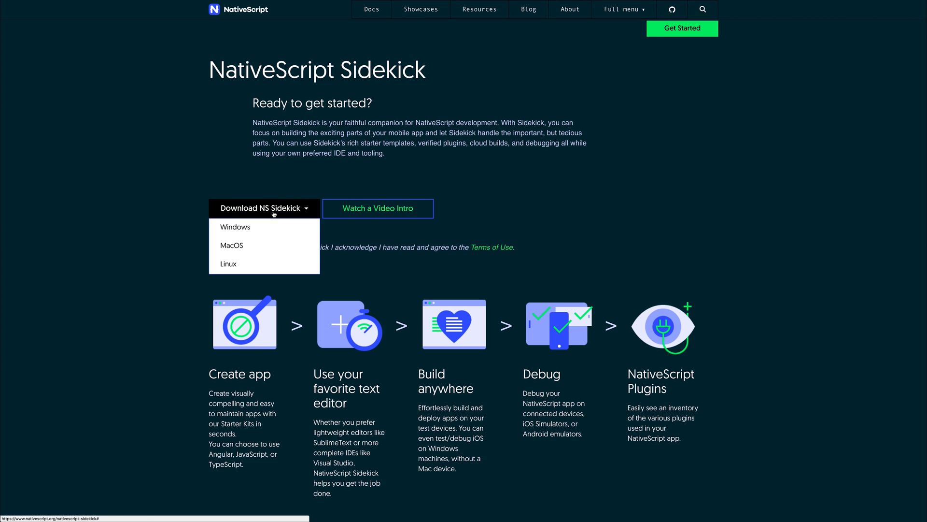
left_click(232, 245)
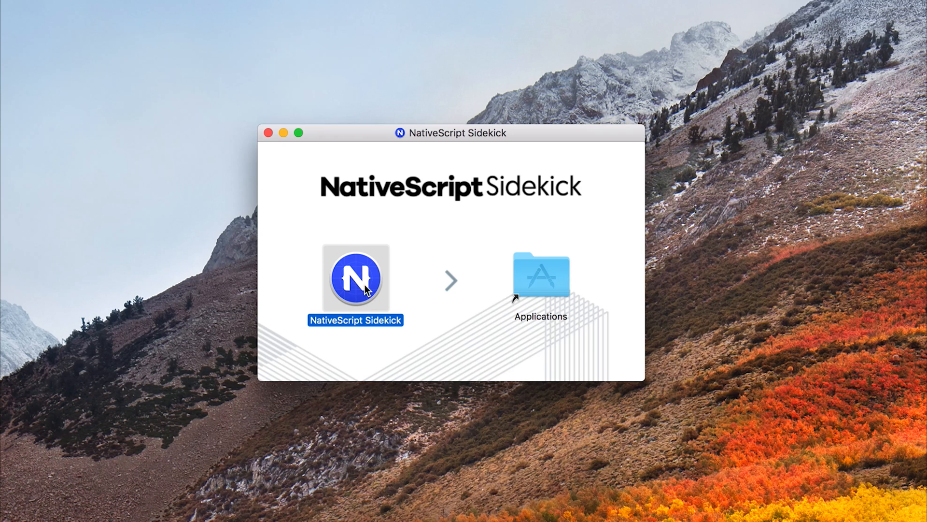
Drag NativeScript Sidekick into Applications, launch it and confirm opening the downloaded app.
left_click_drag(354, 278, 551, 278)
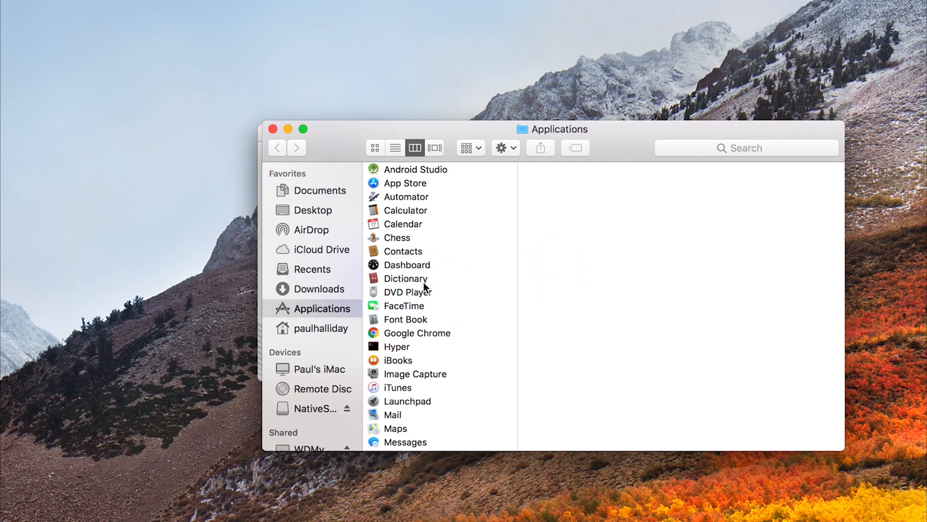
left_click(361, 374)
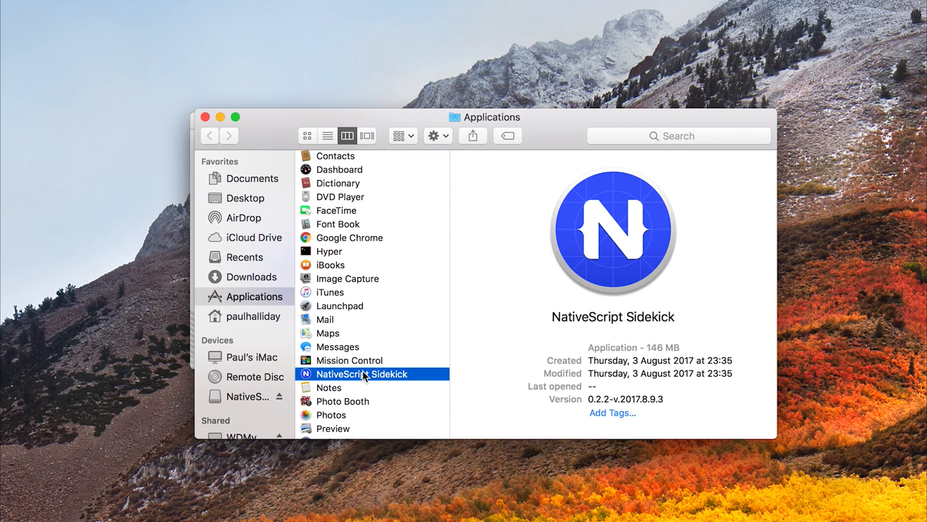
double_click(365, 374)
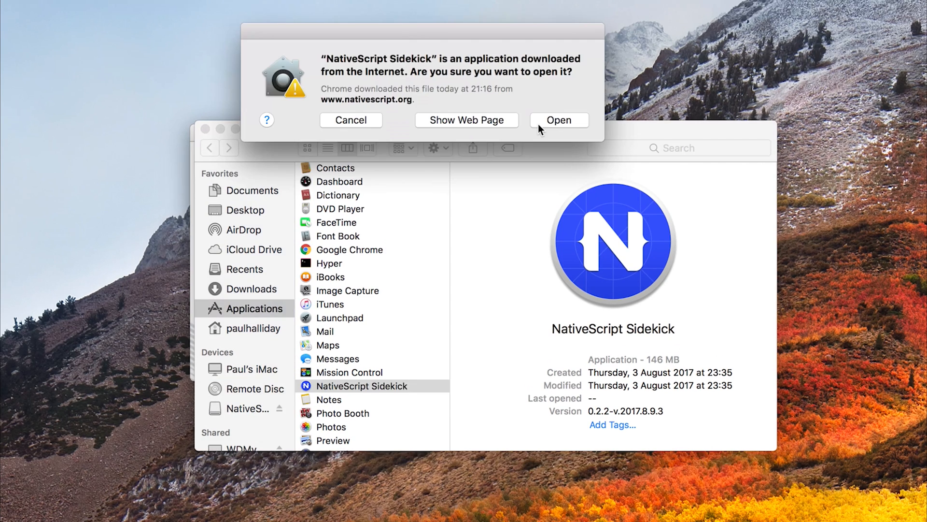
left_click(559, 120)
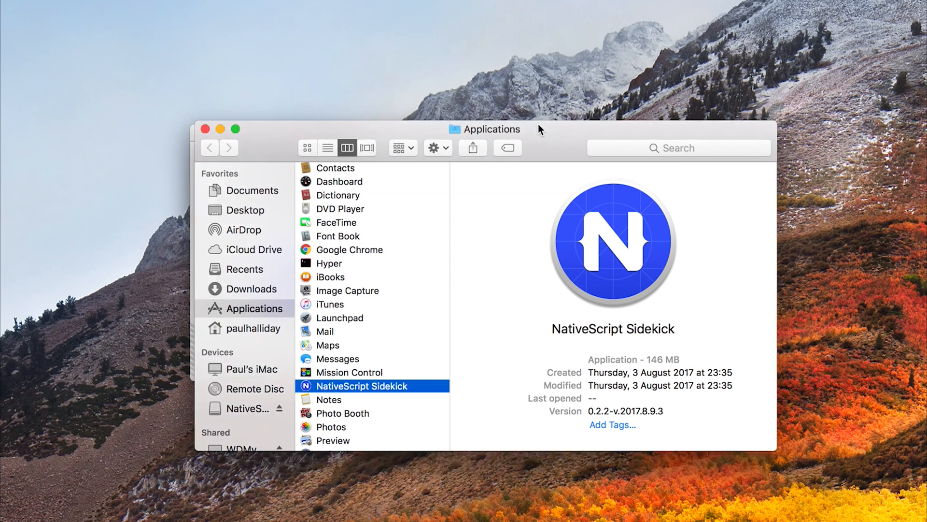
double_click(362, 387)
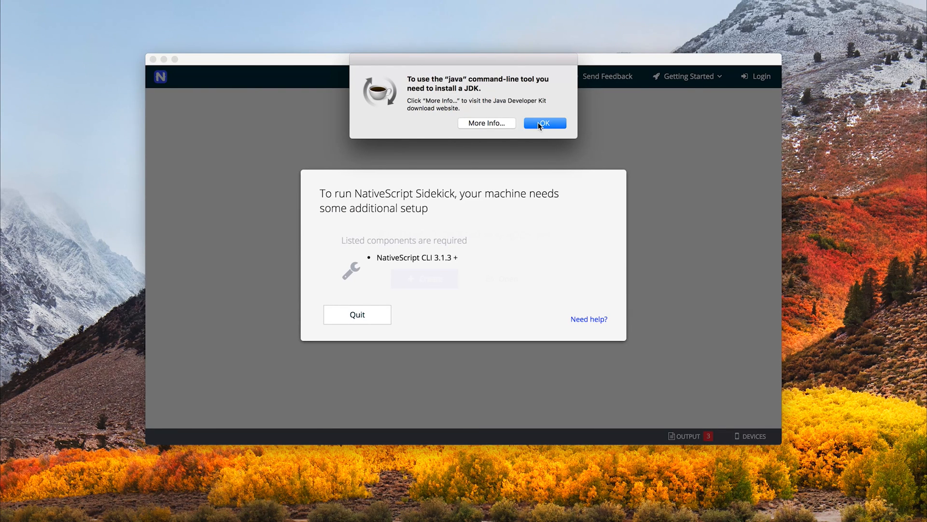
mouse_move(498, 108)
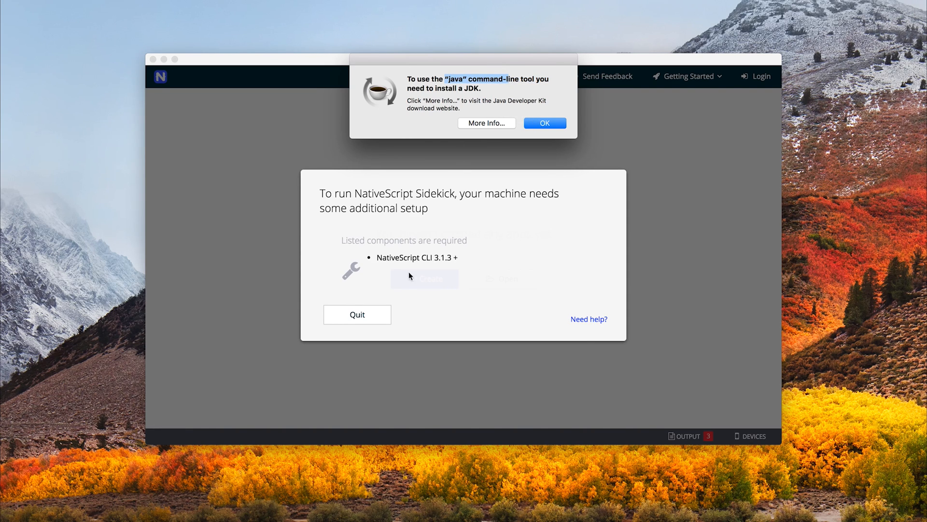
mouse_move(454, 257)
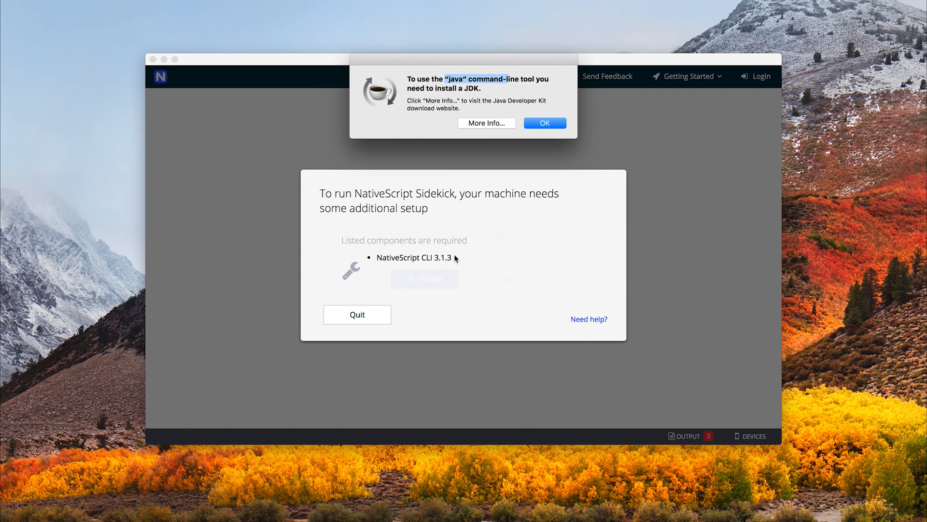
Dismiss the Java JDK warning so Sidekick's empty start screen loads.
left_click(544, 123)
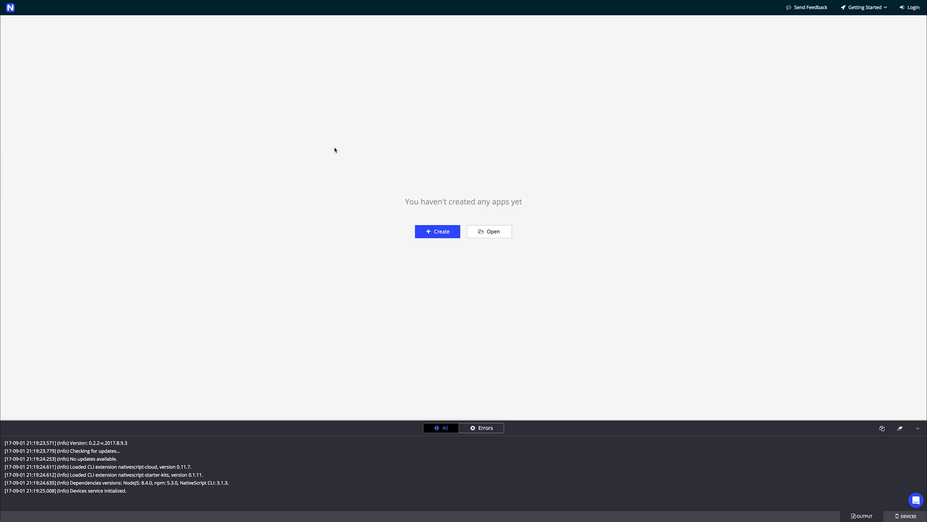
mouse_move(357, 148)
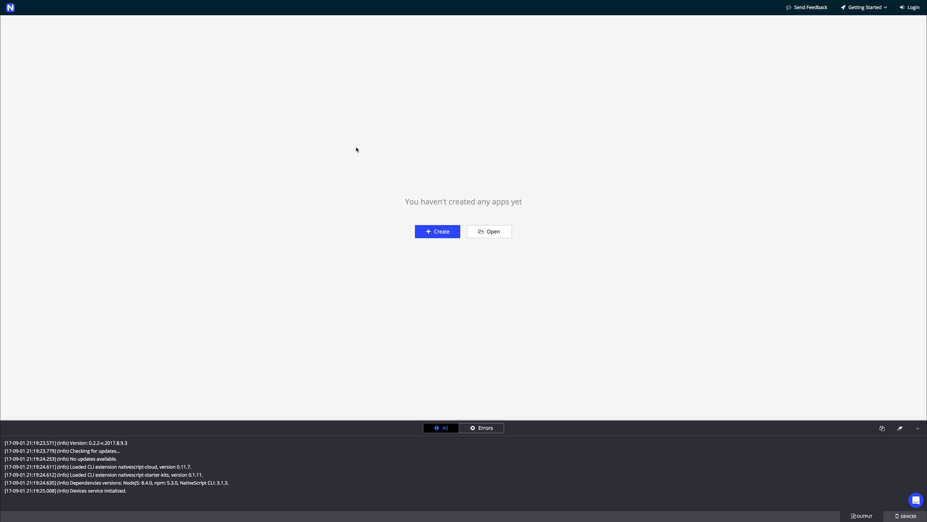
mouse_move(371, 149)
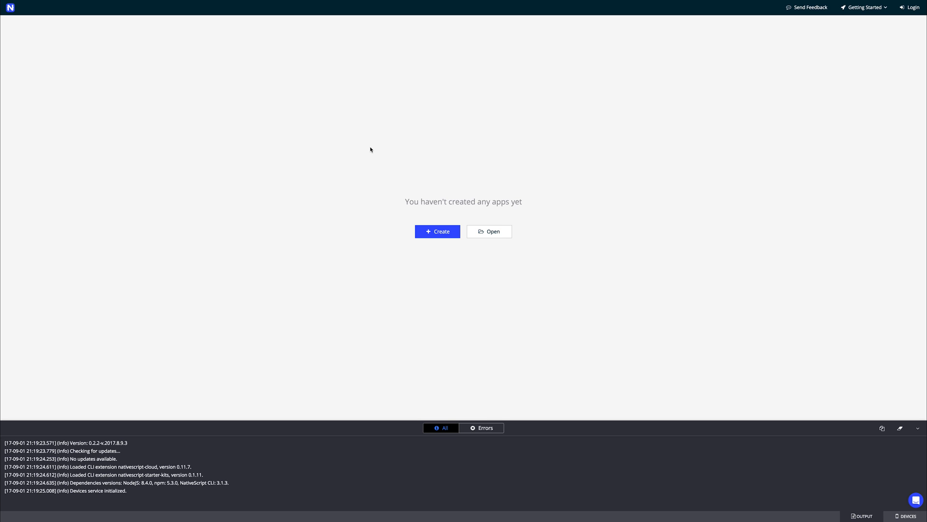
mouse_move(410, 158)
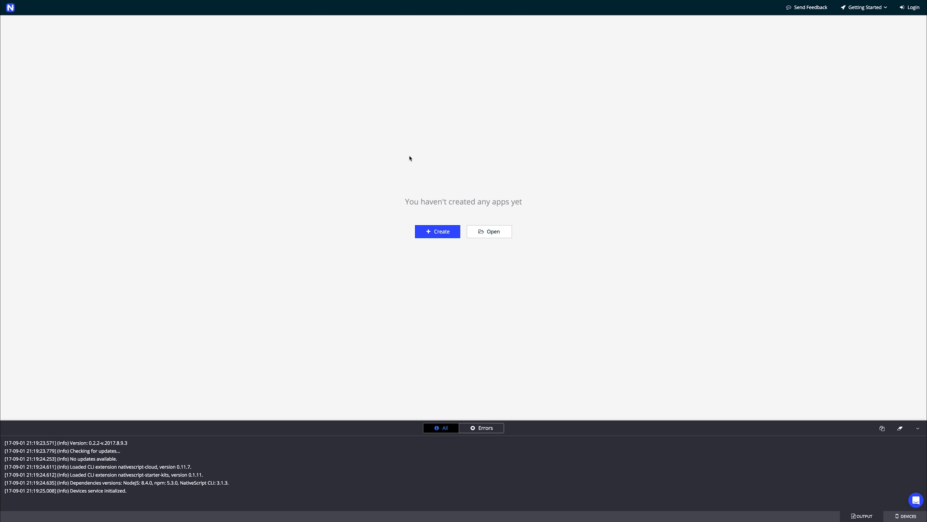
Start a new app and, after previewing templates, pick Angular & TypeScript Master-Detail.
left_click(438, 231)
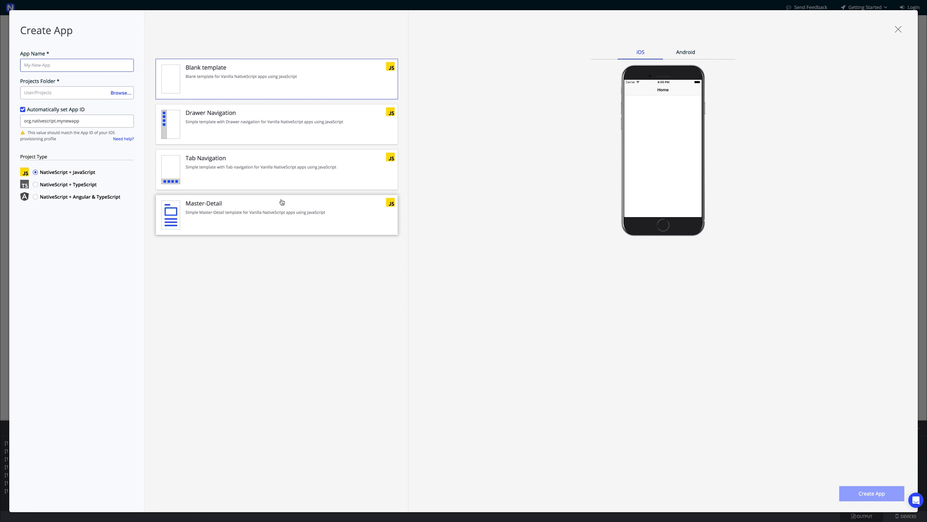
mouse_move(274, 199)
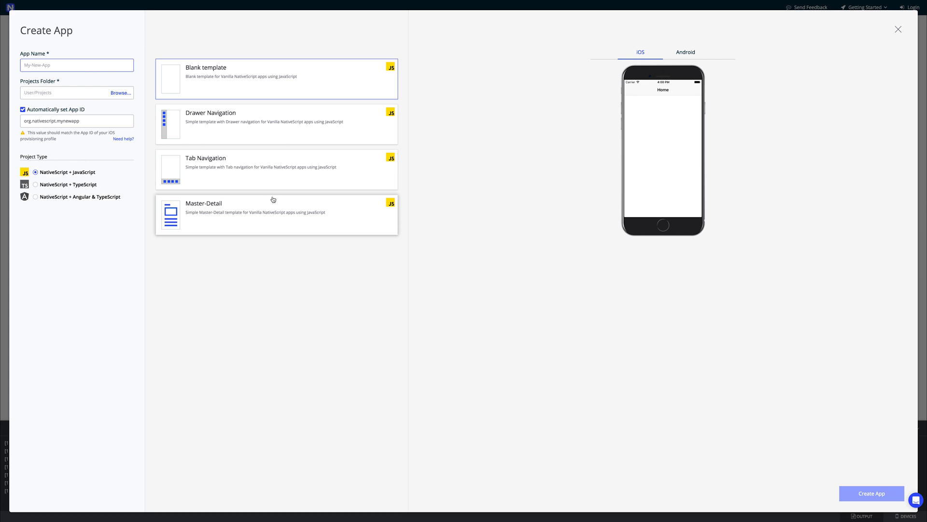
mouse_move(87, 189)
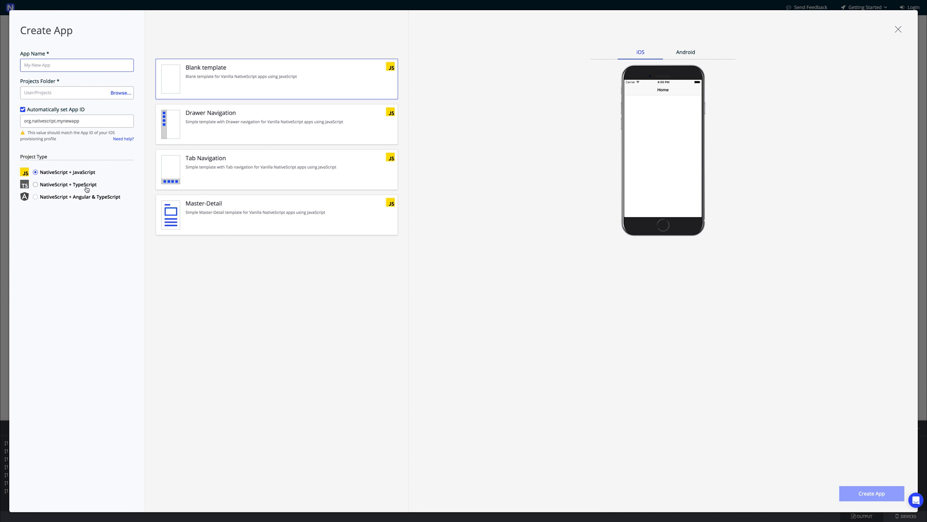
mouse_move(126, 170)
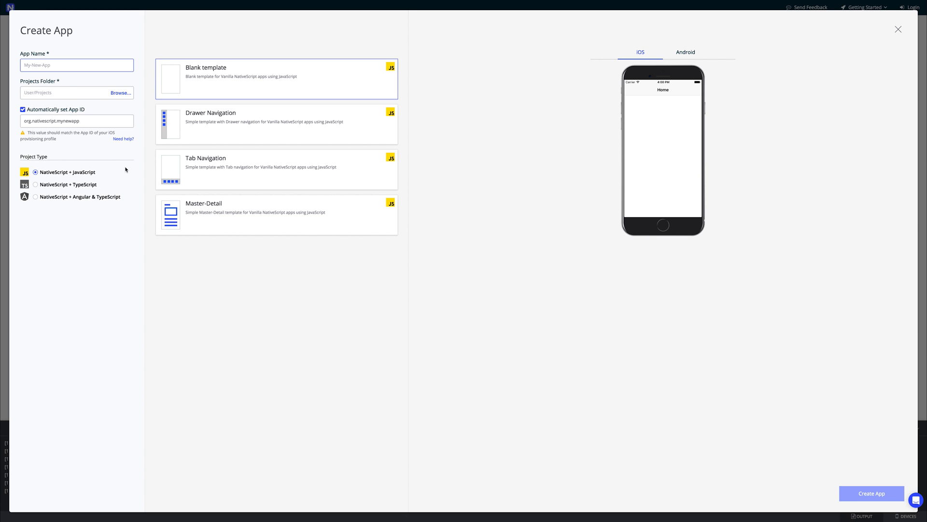
left_click(278, 139)
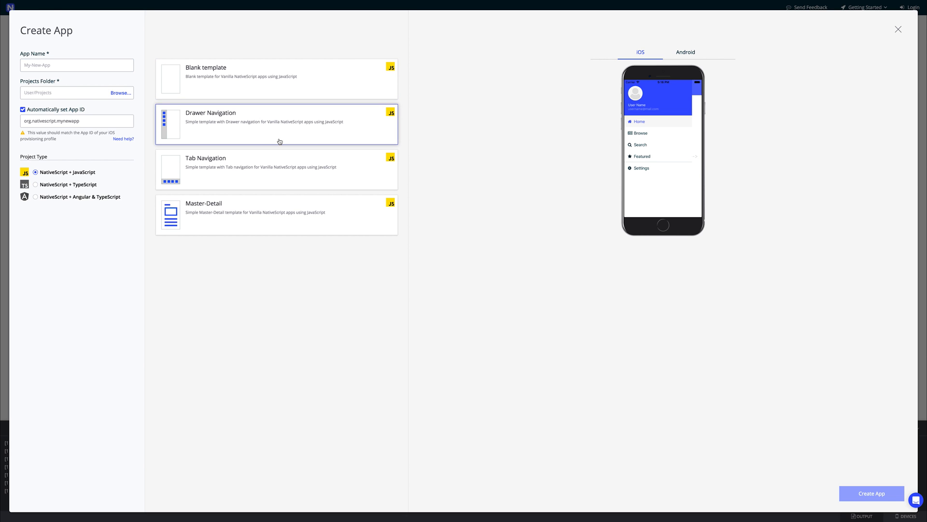
left_click(264, 166)
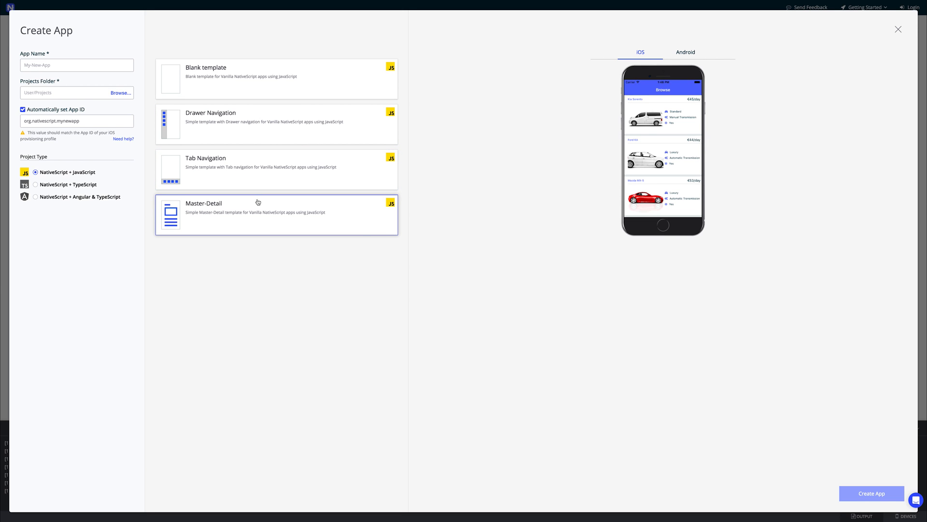
left_click(35, 184)
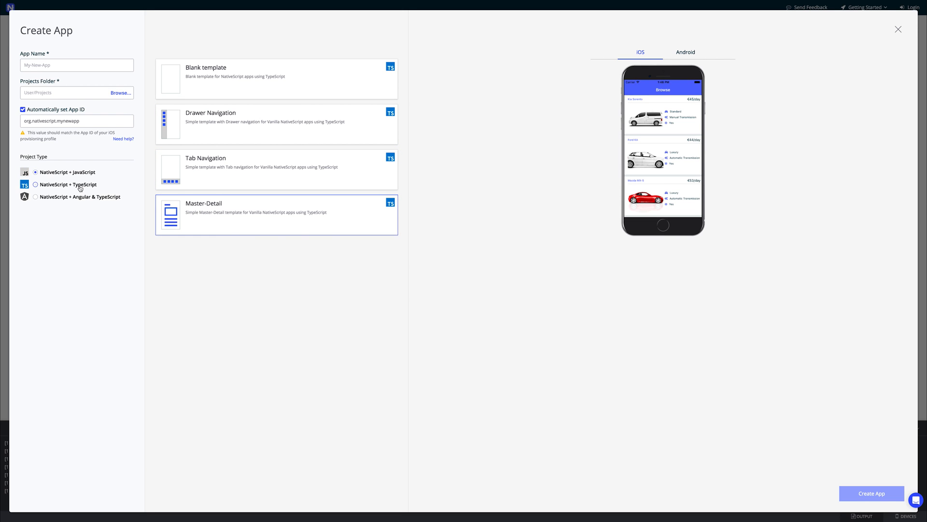
left_click(276, 169)
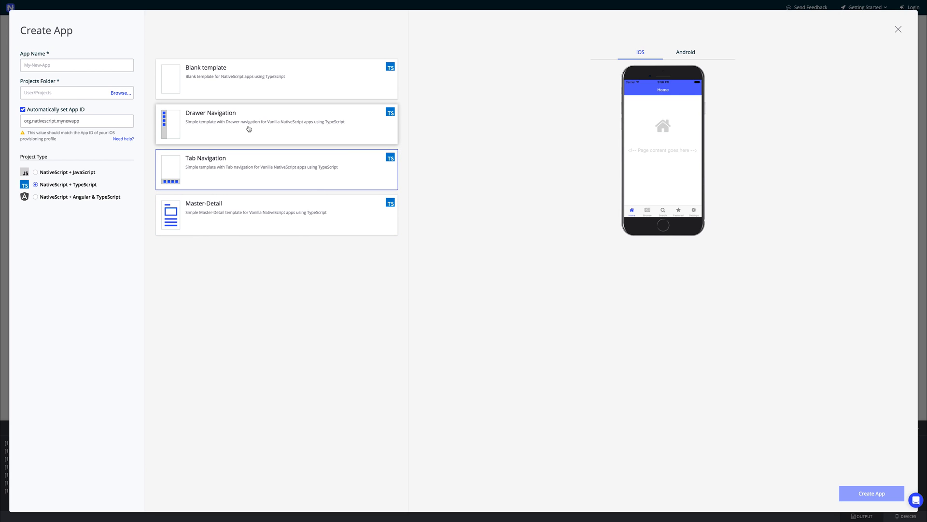
left_click(35, 197)
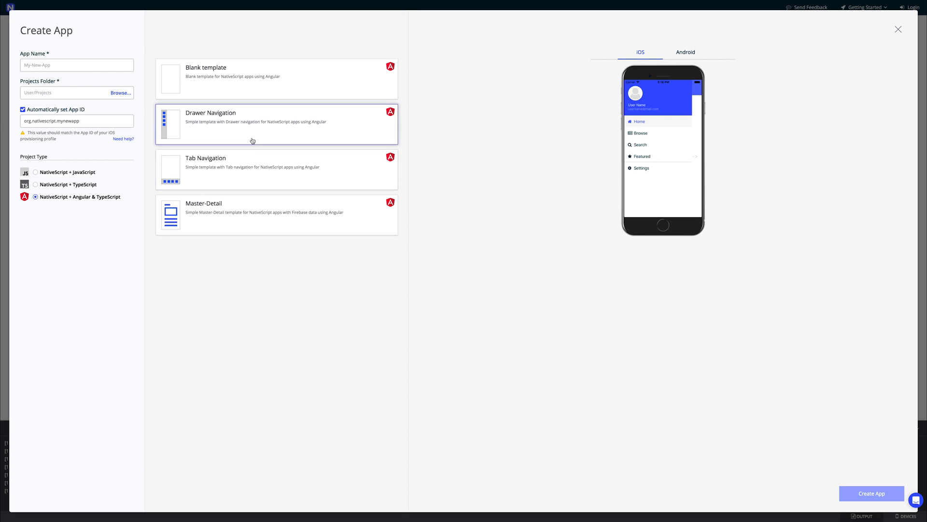
left_click(35, 171)
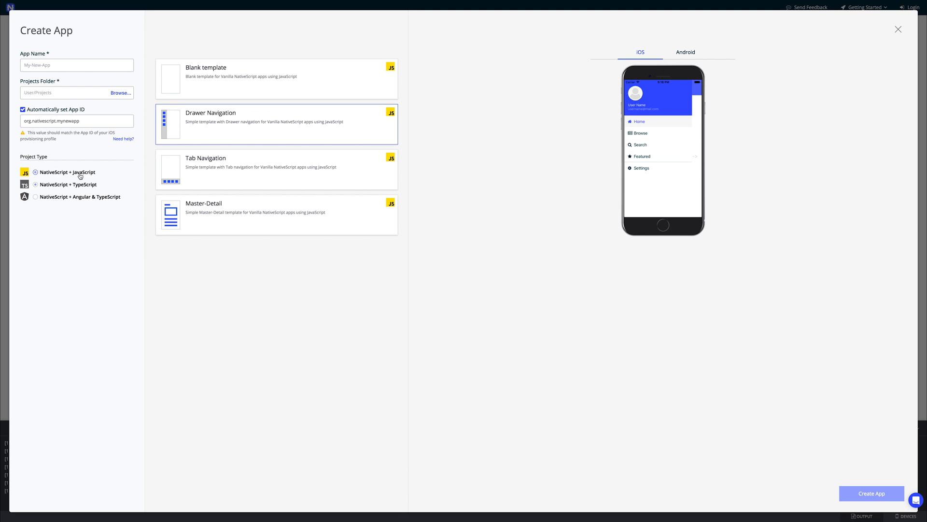
left_click(35, 197)
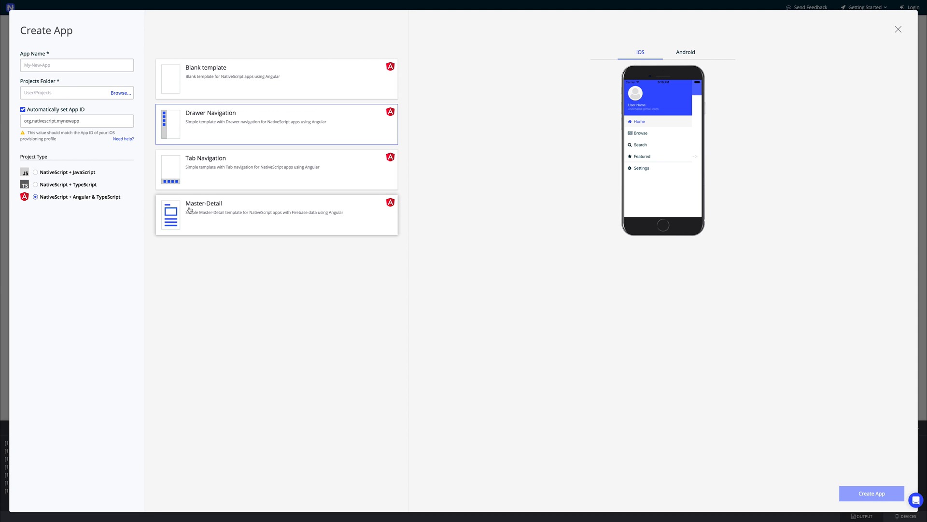
left_click(276, 215)
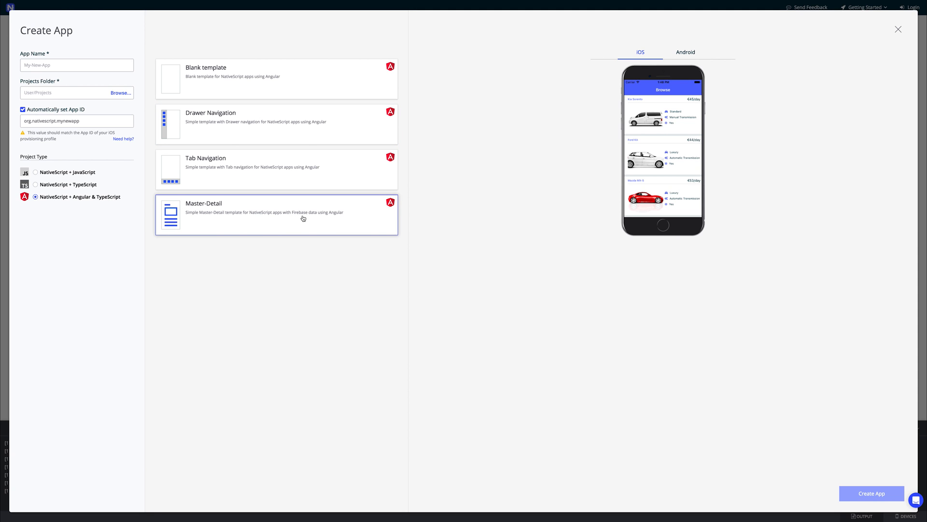
mouse_move(364, 220)
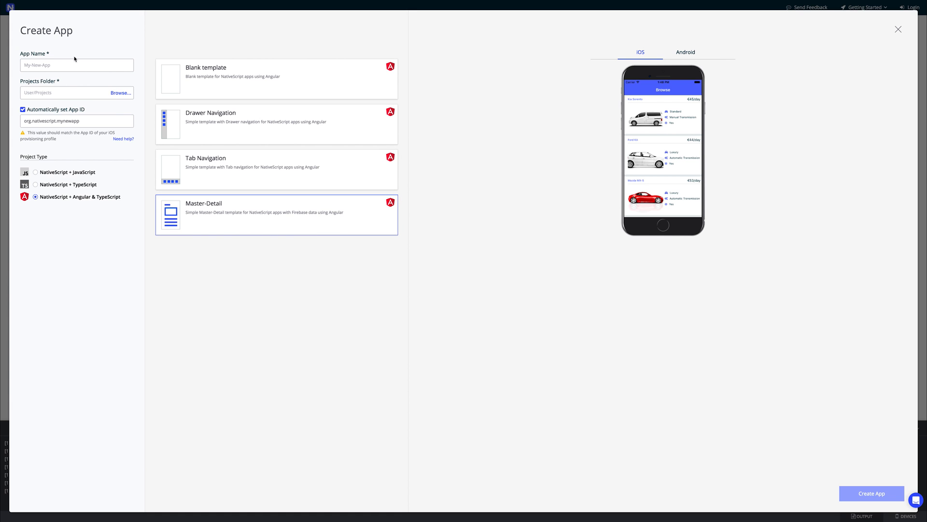
Name the app MyNativeScriptApp and create it from the chosen template.
left_click(76, 64)
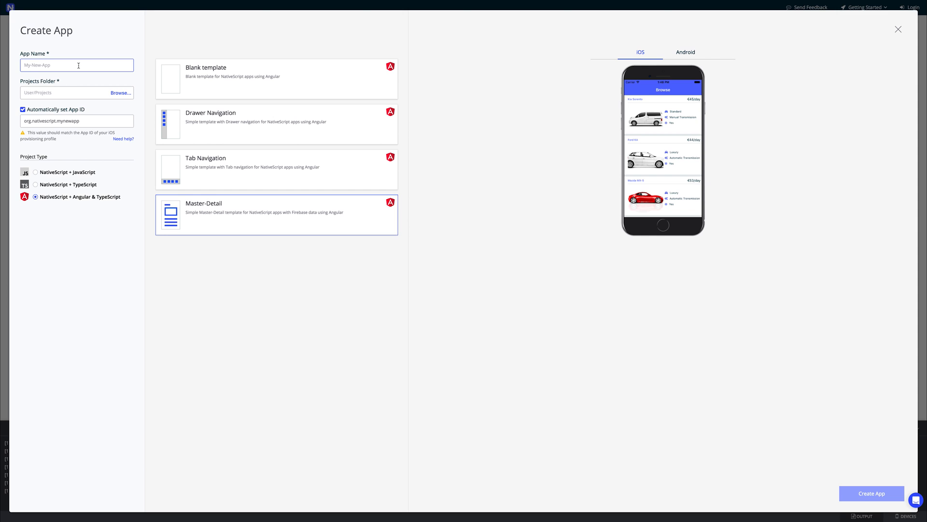
type("MyNativeScriptApp")
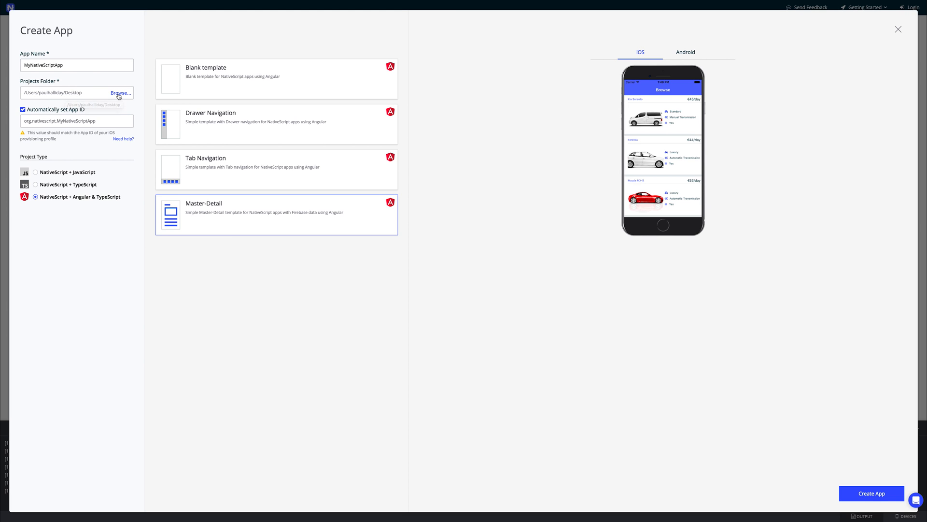
mouse_move(89, 104)
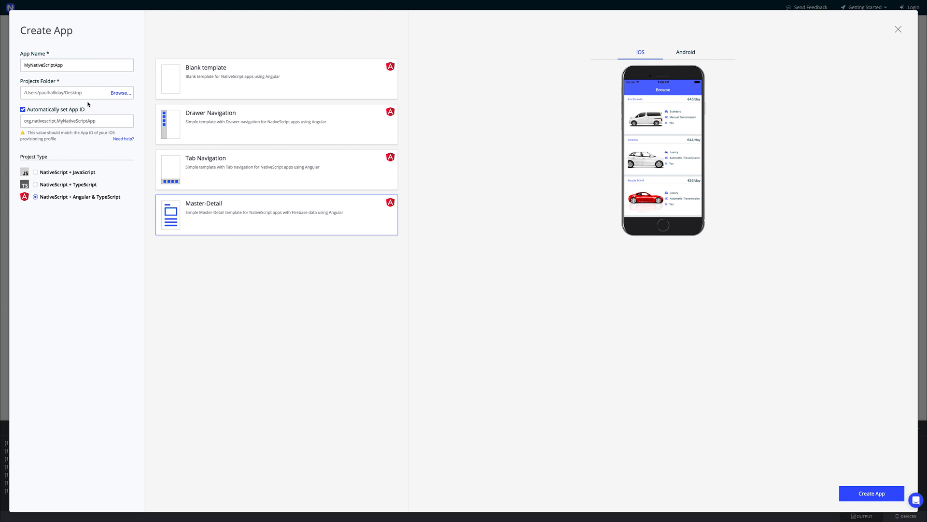
mouse_move(910, 455)
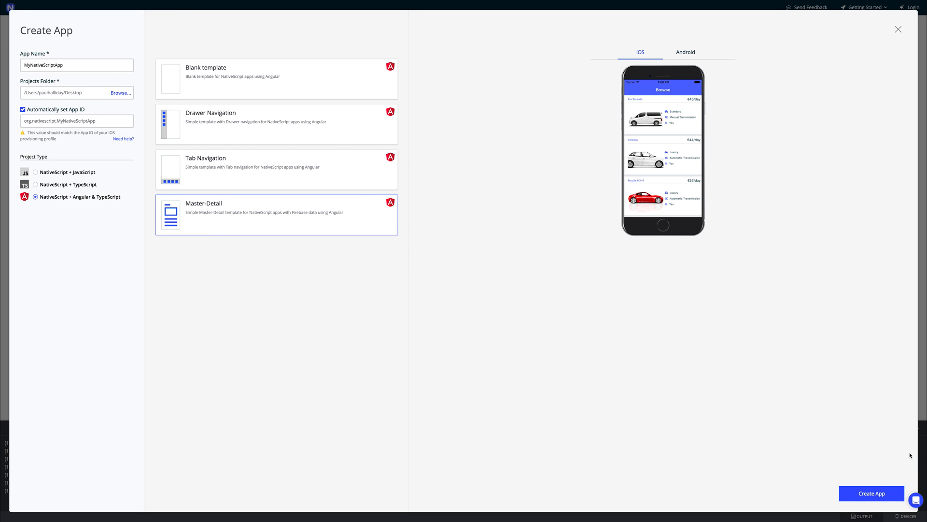
left_click(871, 493)
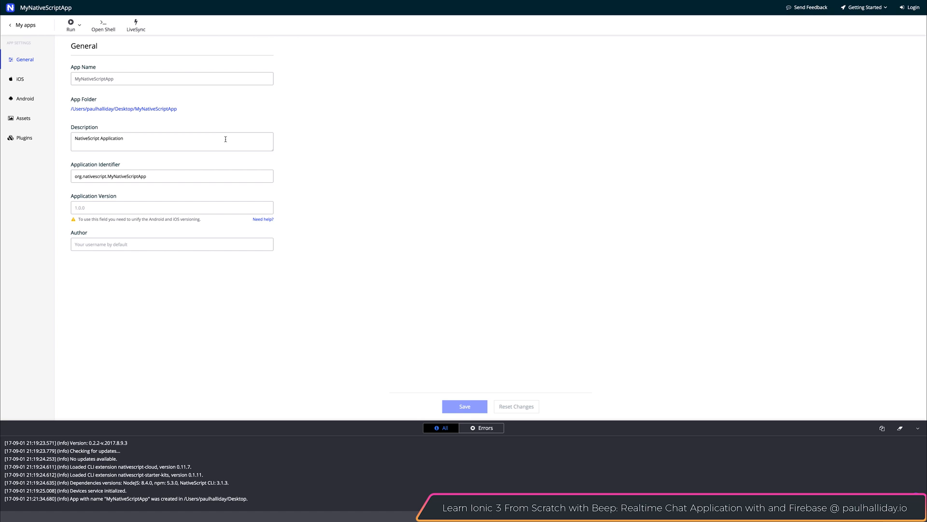
mouse_move(128, 202)
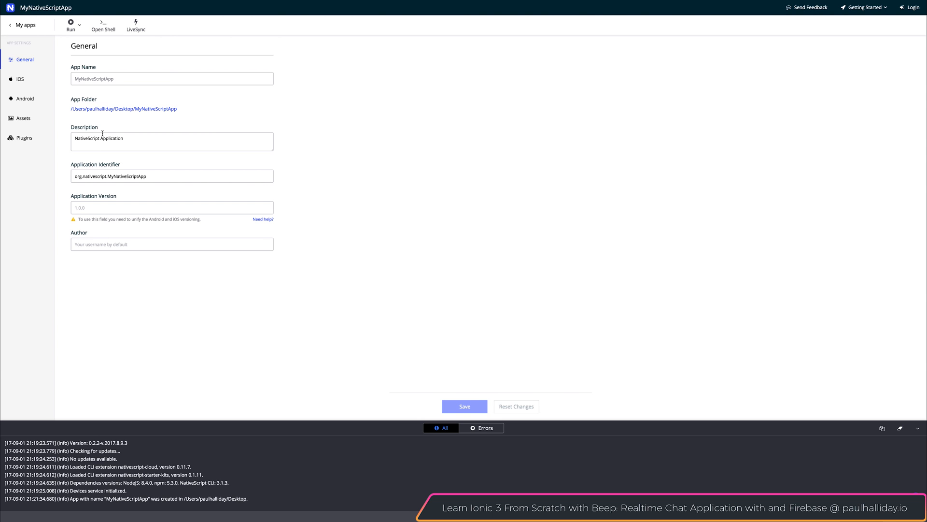
Review the iOS, Android and Assets settings, then return to General.
left_click(19, 79)
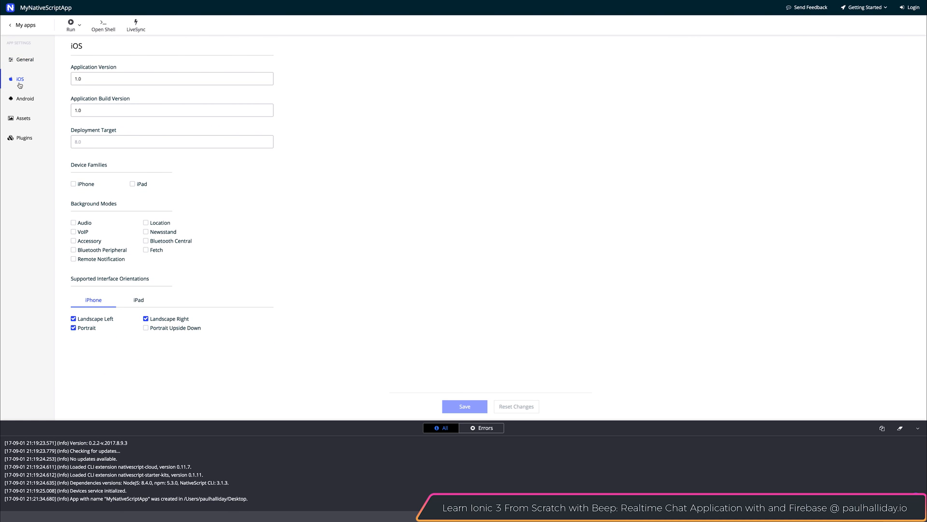
left_click(24, 98)
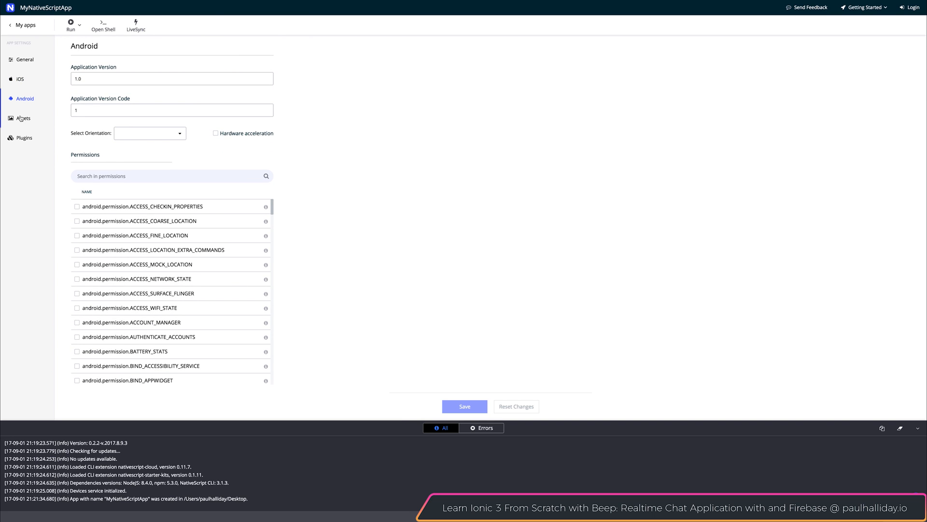
left_click(22, 118)
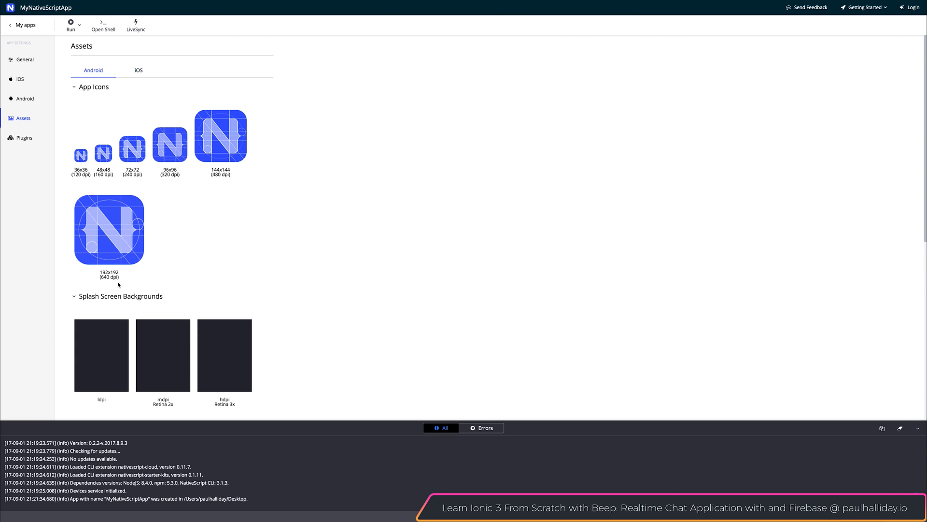
left_click(23, 137)
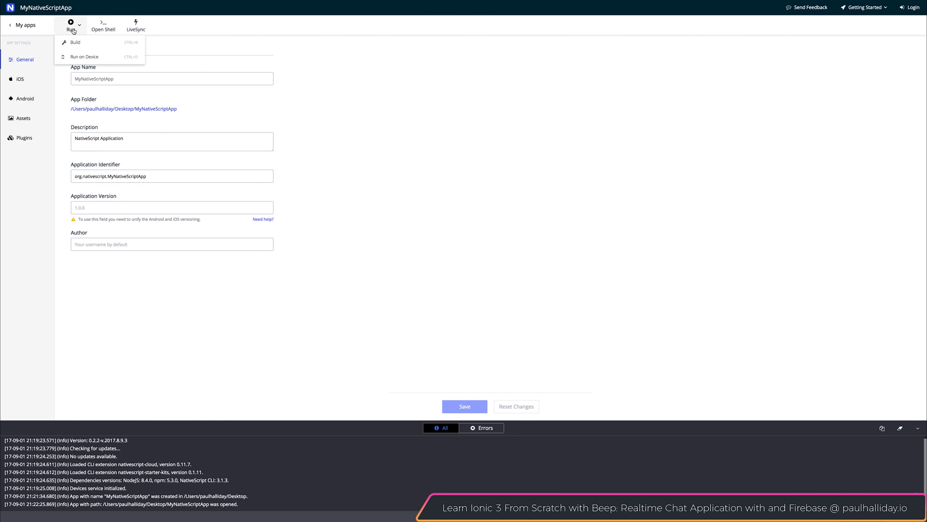
mouse_move(89, 45)
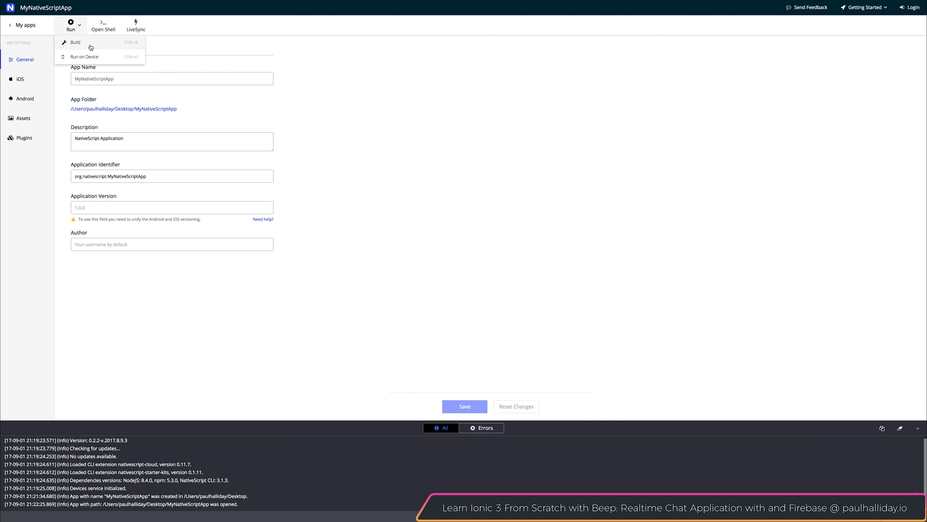
Set up a local debug build targeting Android, start it and leave the build page.
left_click(79, 44)
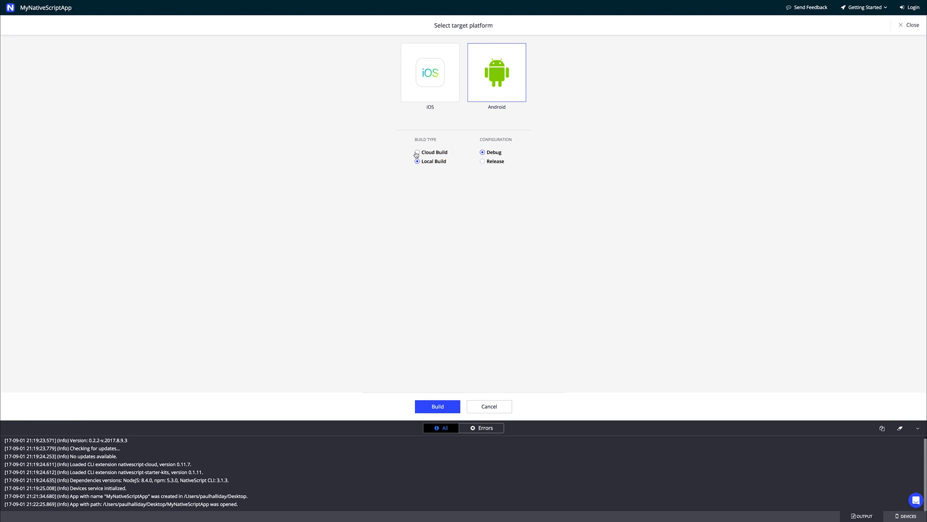
left_click(417, 161)
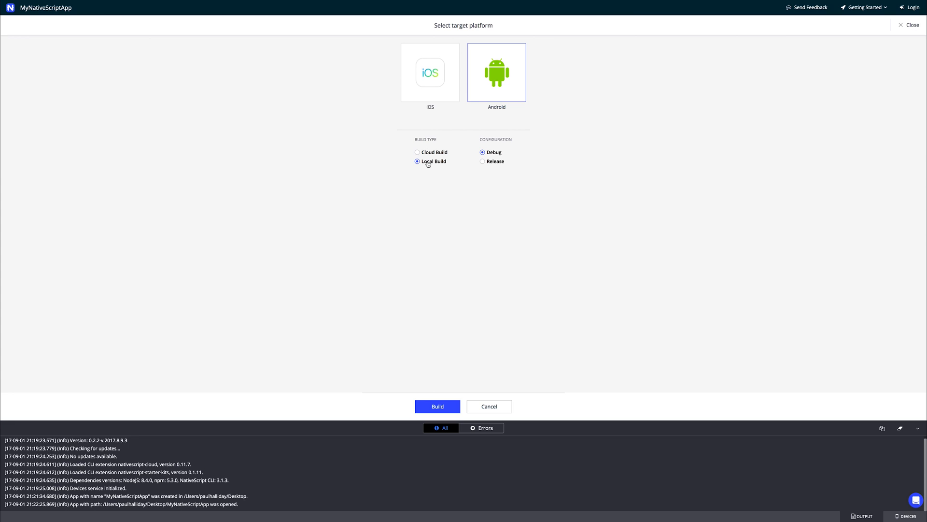
left_click(430, 74)
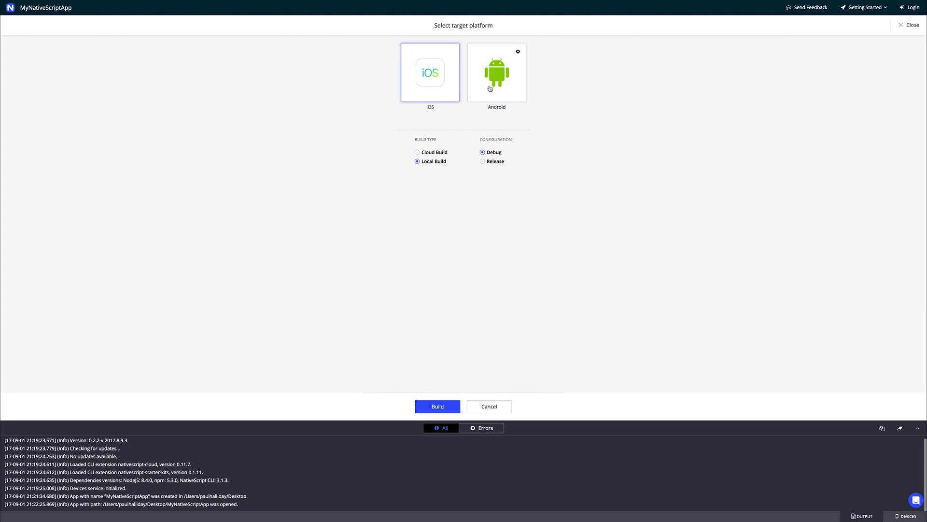
left_click(497, 72)
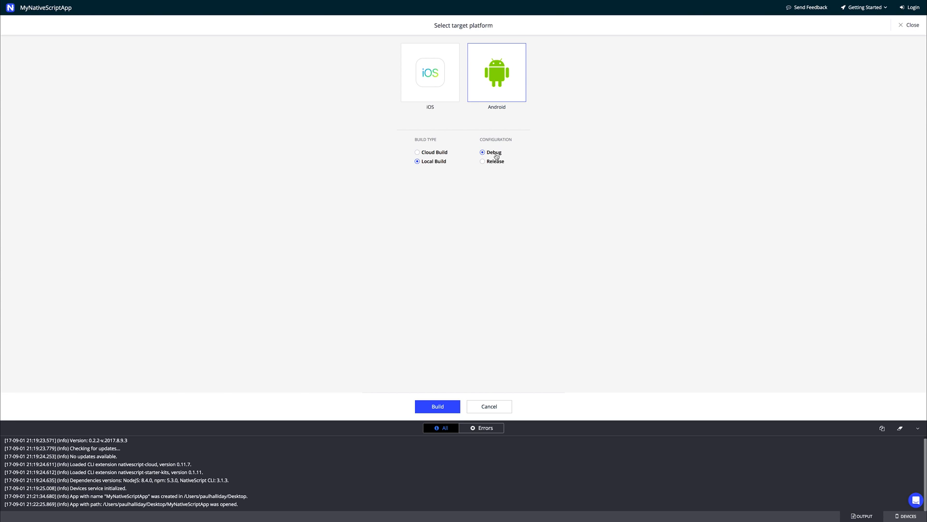
mouse_move(500, 119)
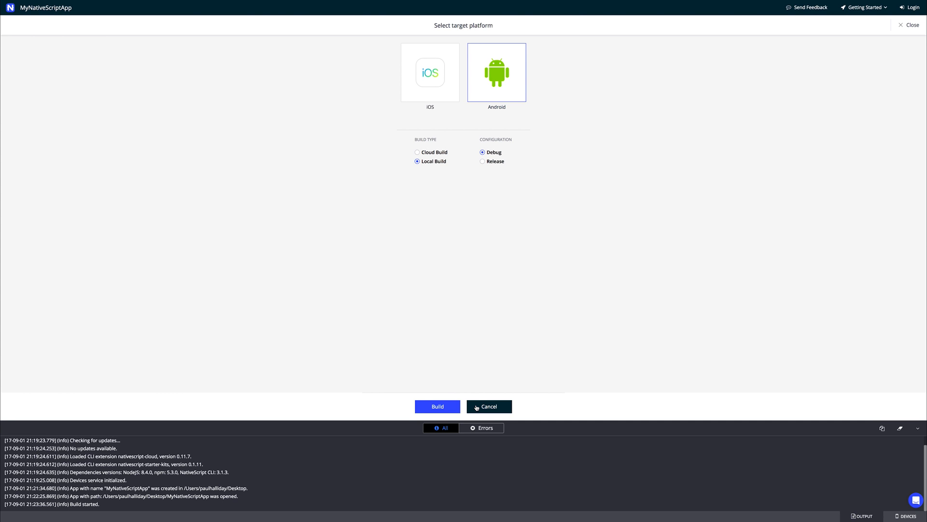
mouse_move(531, 133)
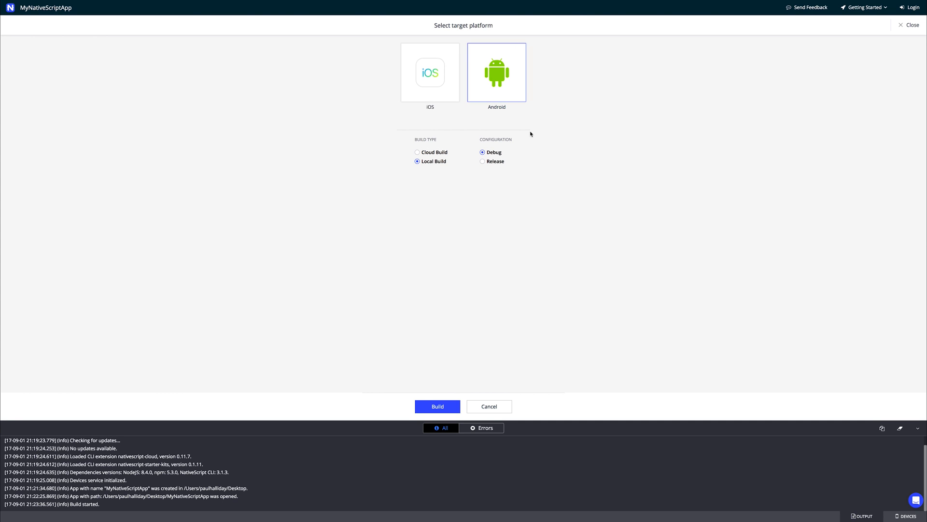
left_click(429, 72)
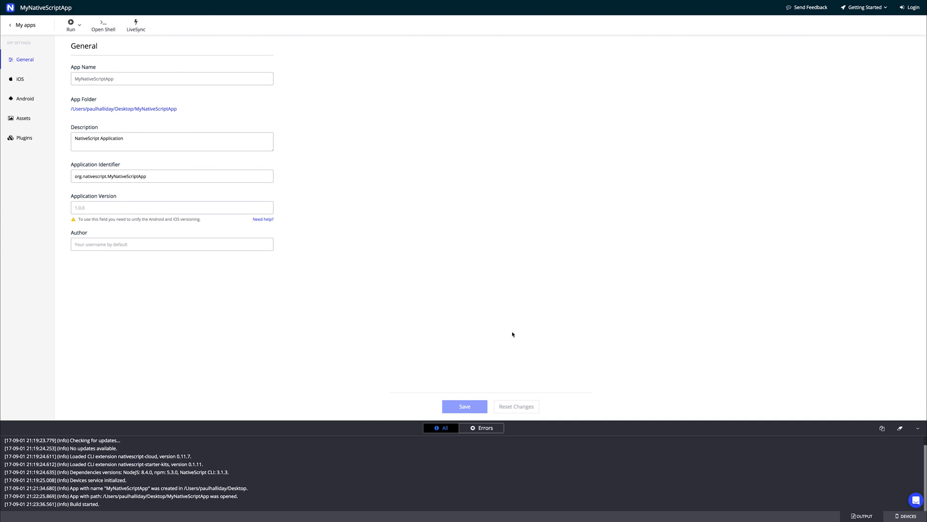
mouse_move(157, 91)
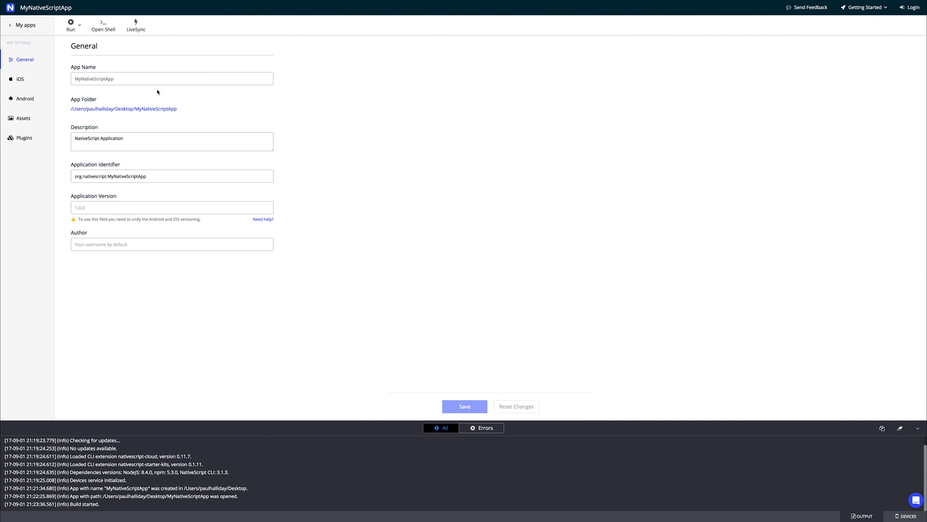
mouse_move(487, 127)
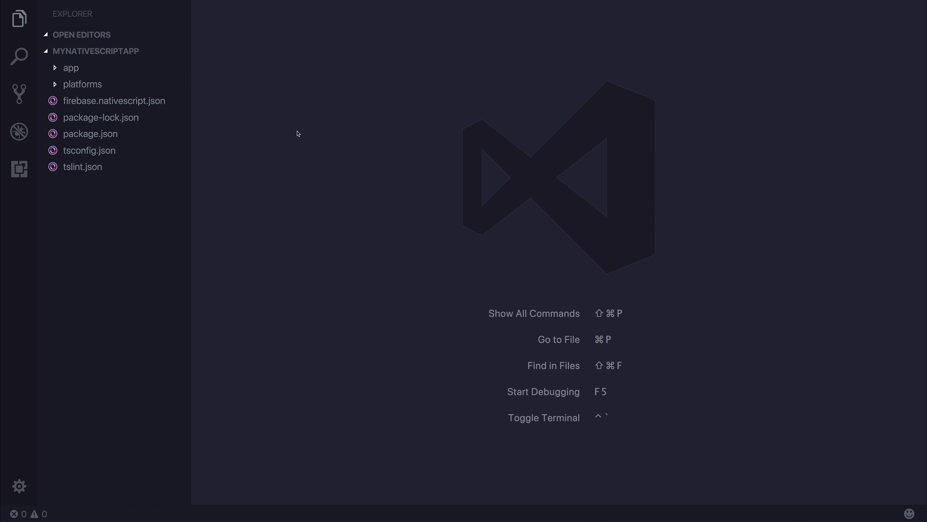
mouse_move(267, 145)
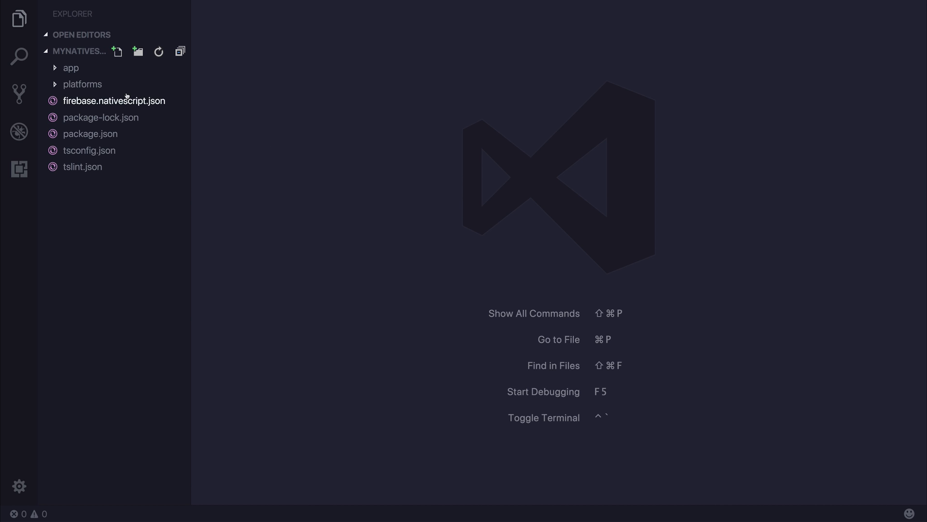
Expand the app folder and its cars folder in the Explorer.
left_click(70, 68)
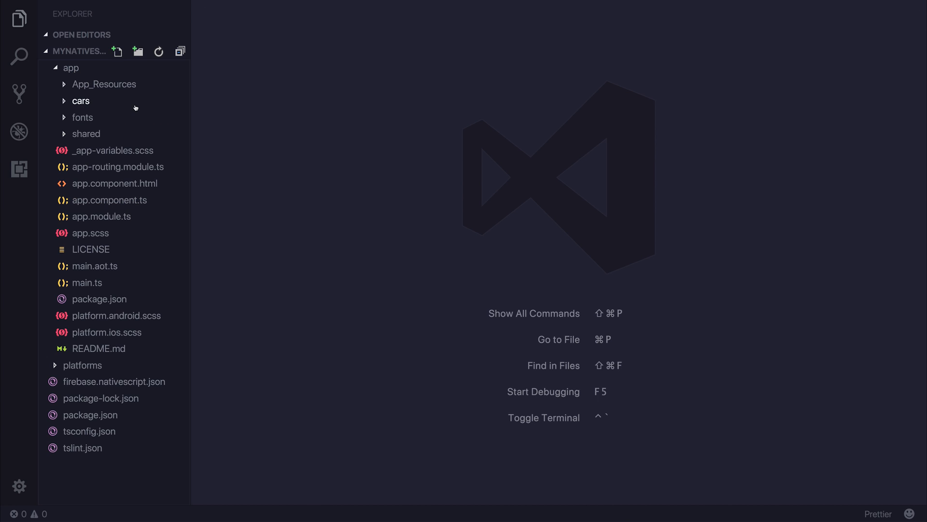
left_click(81, 101)
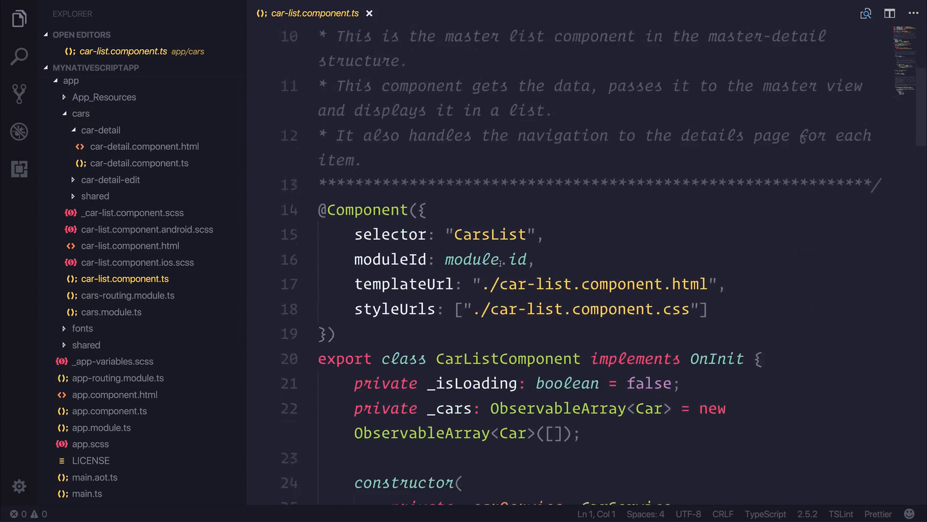
Scroll through car-list.component.ts, then view car-detail.component.ts.
scroll("down", 3)
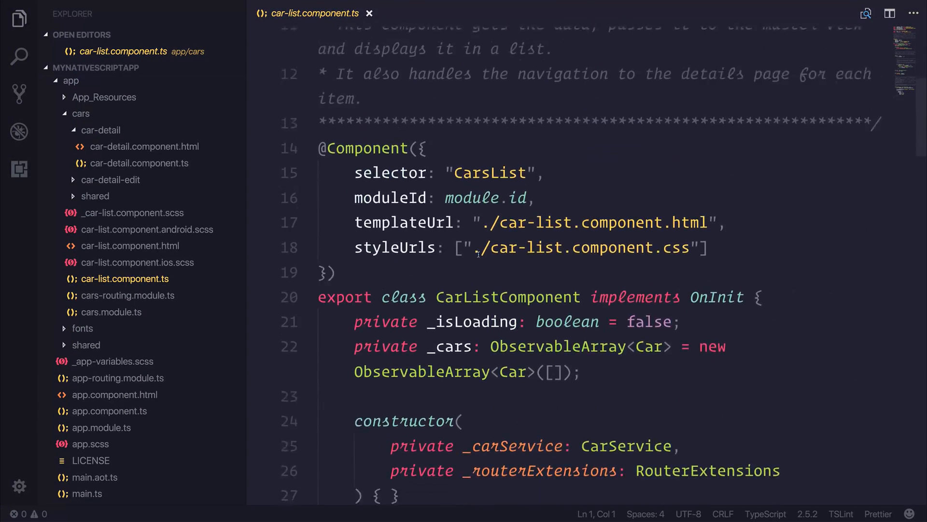
scroll("down", 3)
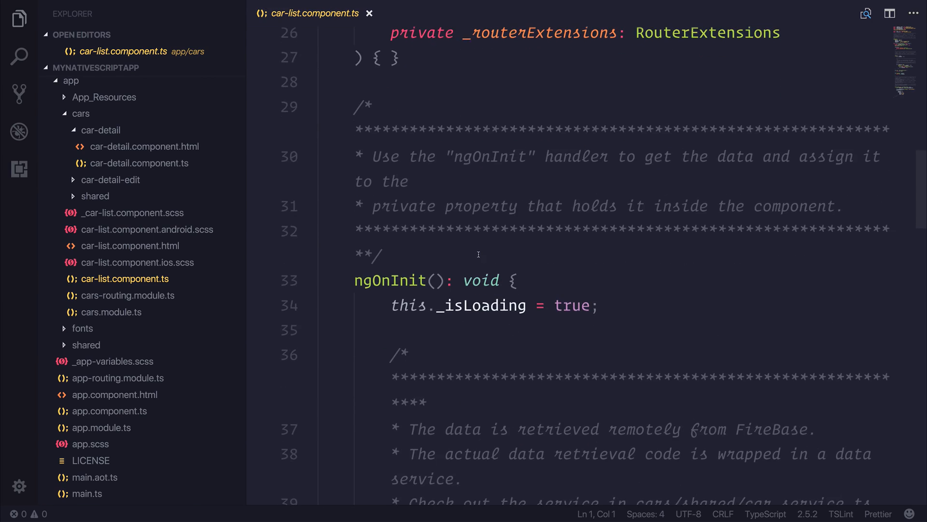
scroll("down", 3)
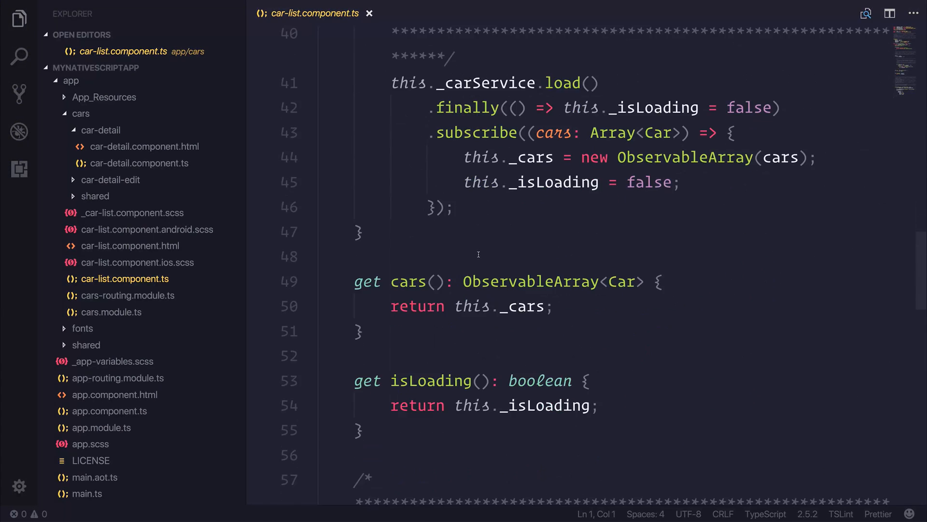
scroll("down", 3)
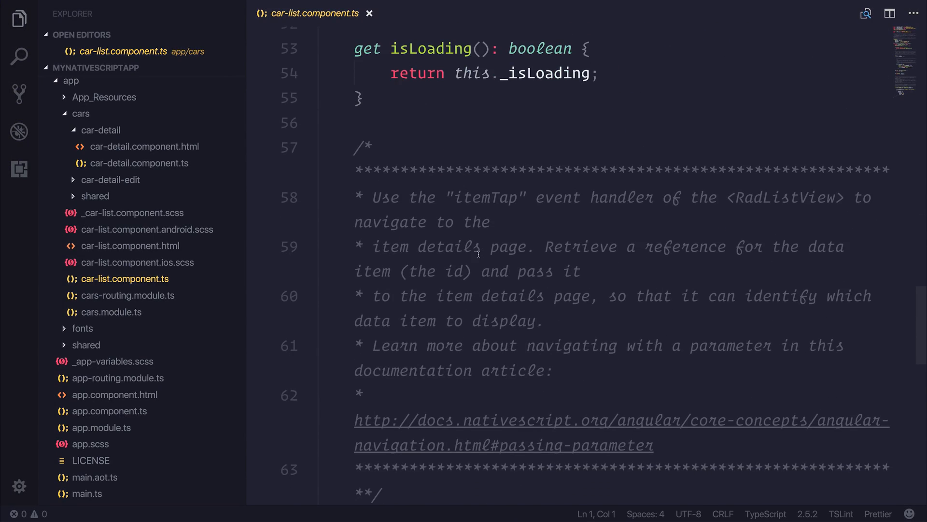
left_click(139, 163)
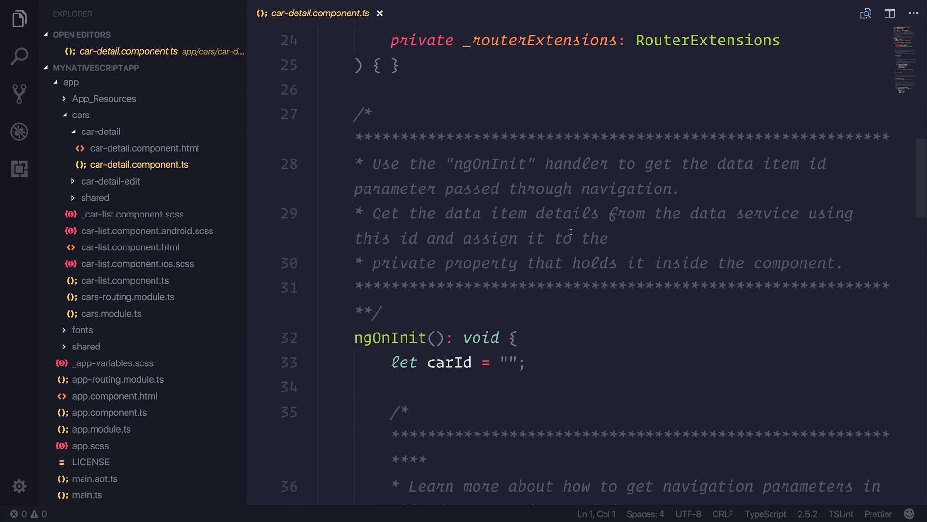
scroll("down", 3)
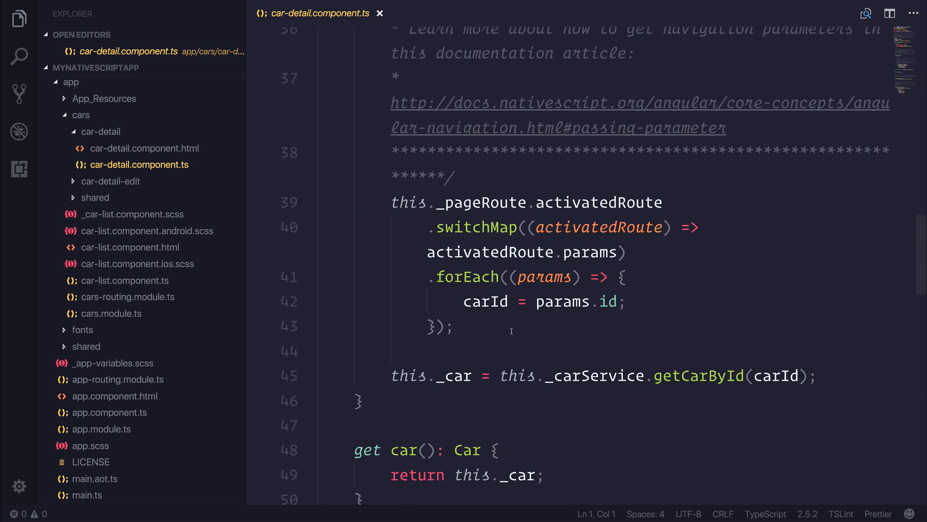